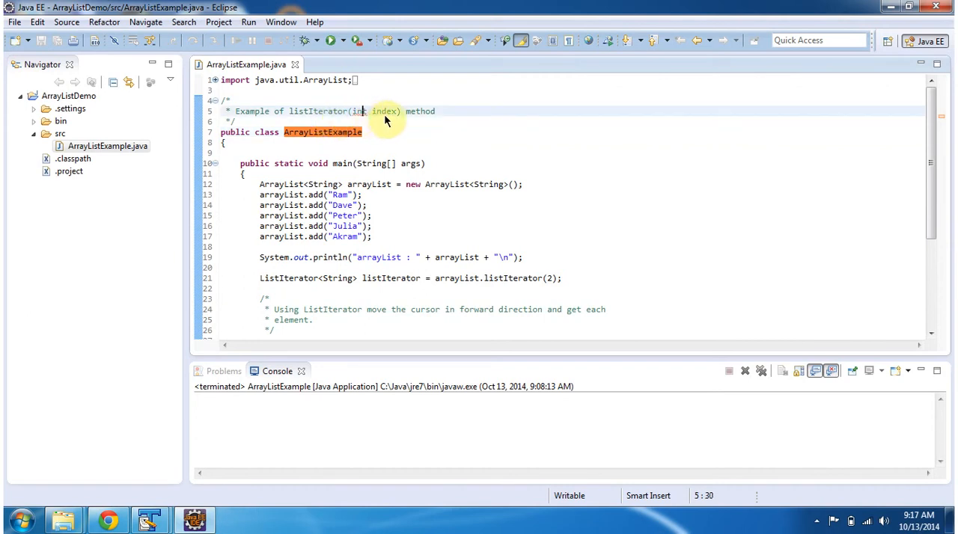
mouse_move(396, 157)
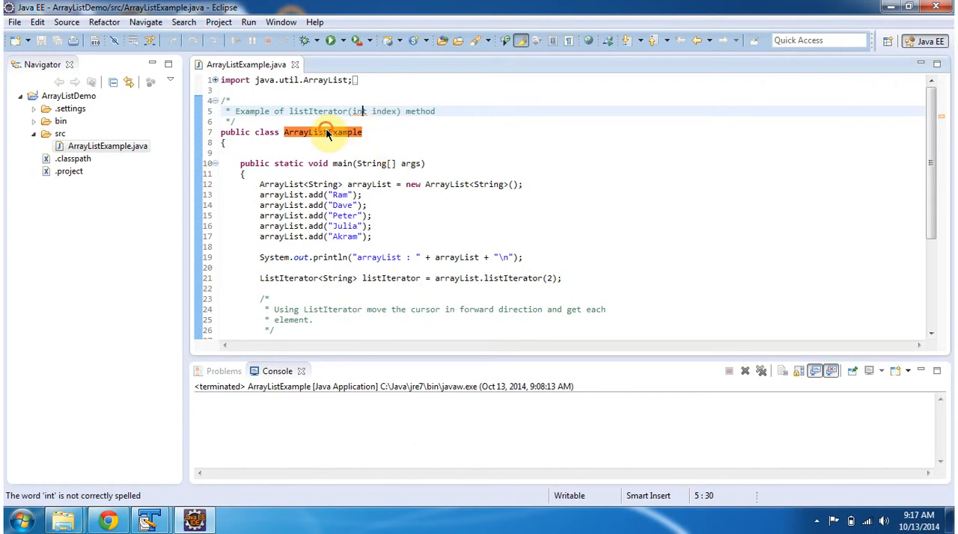
Run ArrayListExample, printing the list then Peter, Julia, Akram from index 2.
left_click(382, 163)
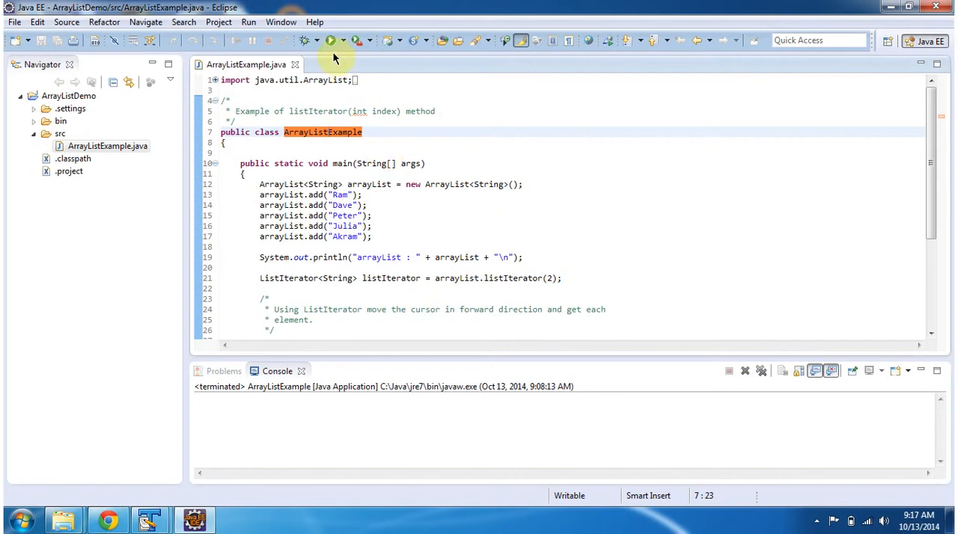
left_click(329, 40)
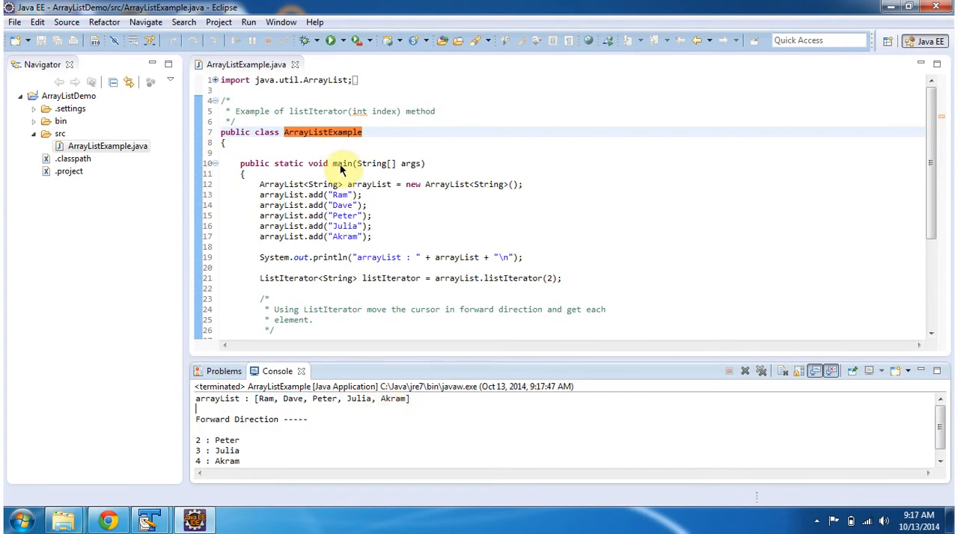
mouse_move(374, 184)
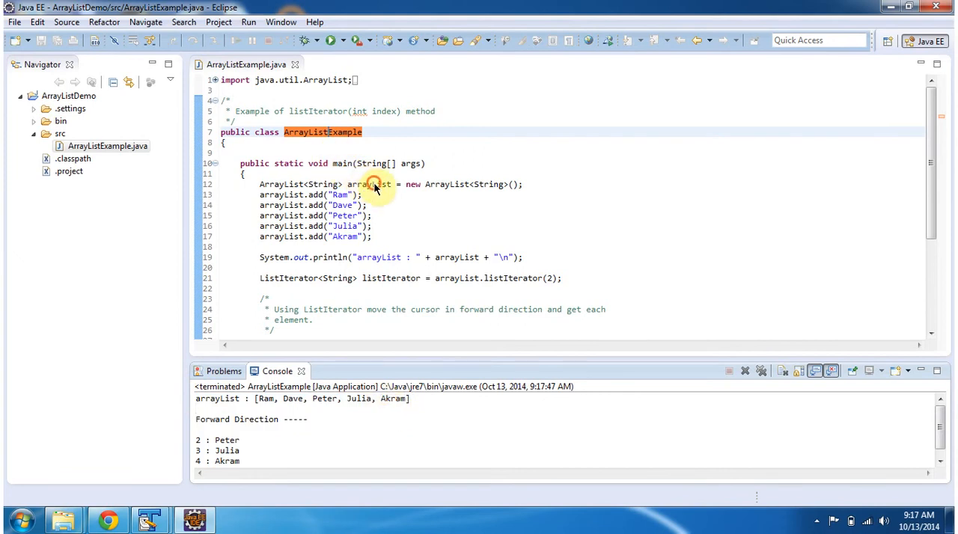
left_click(368, 184)
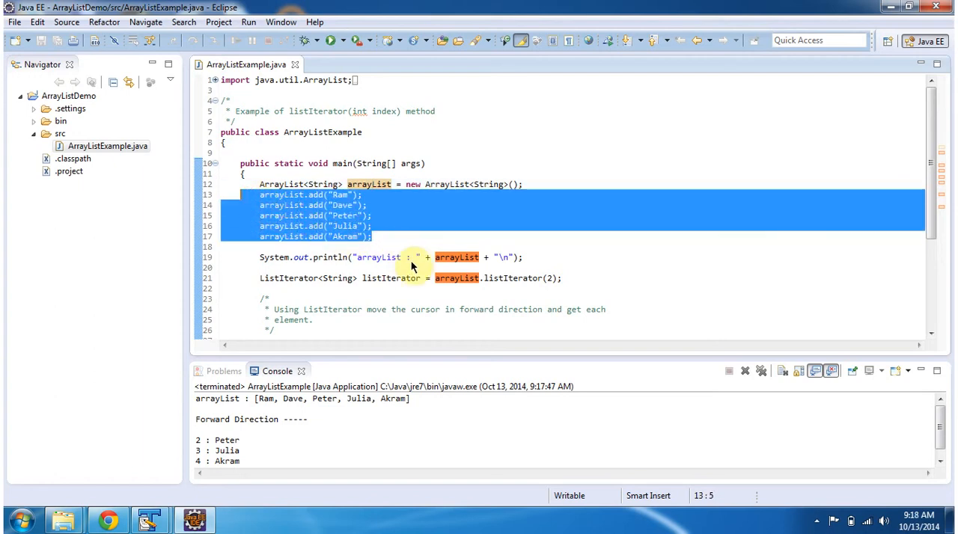
left_click(516, 257)
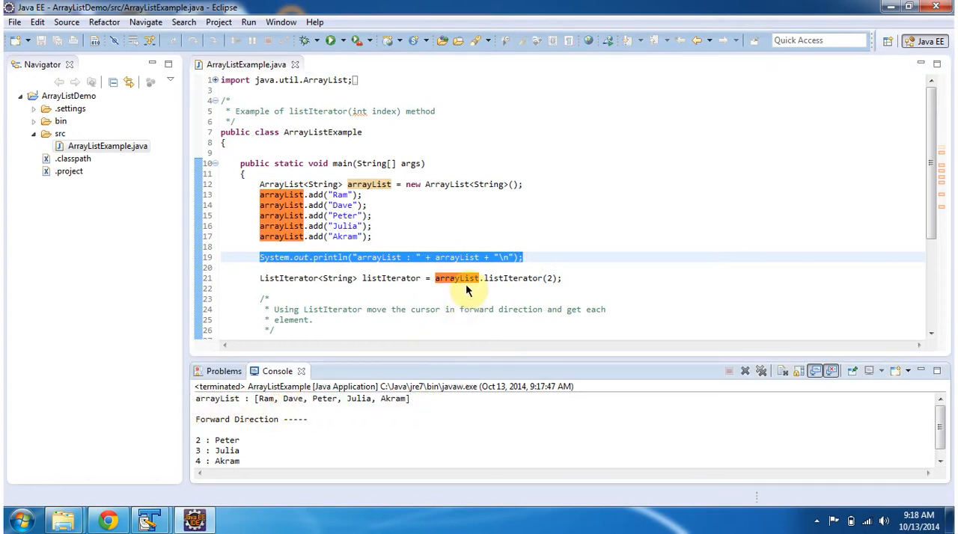
mouse_move(497, 287)
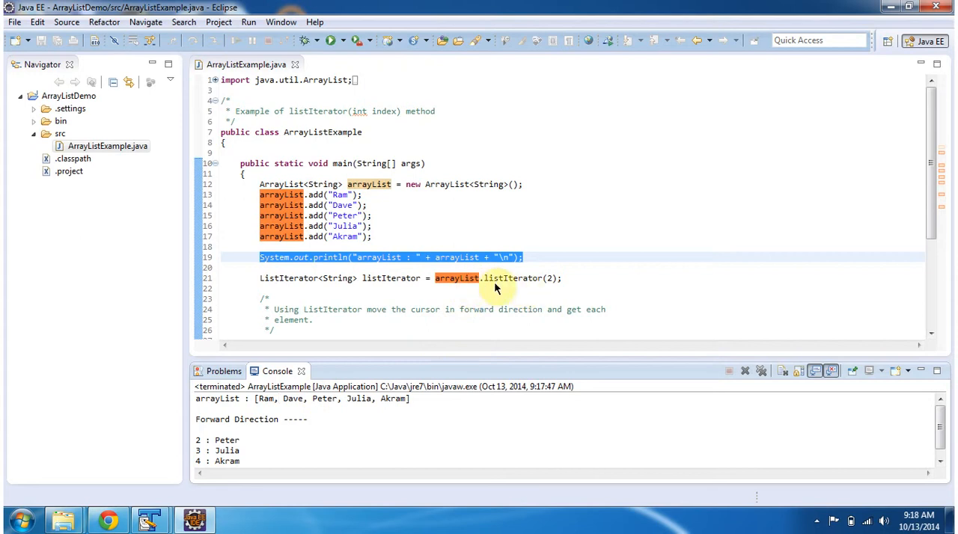
double_click(512, 279)
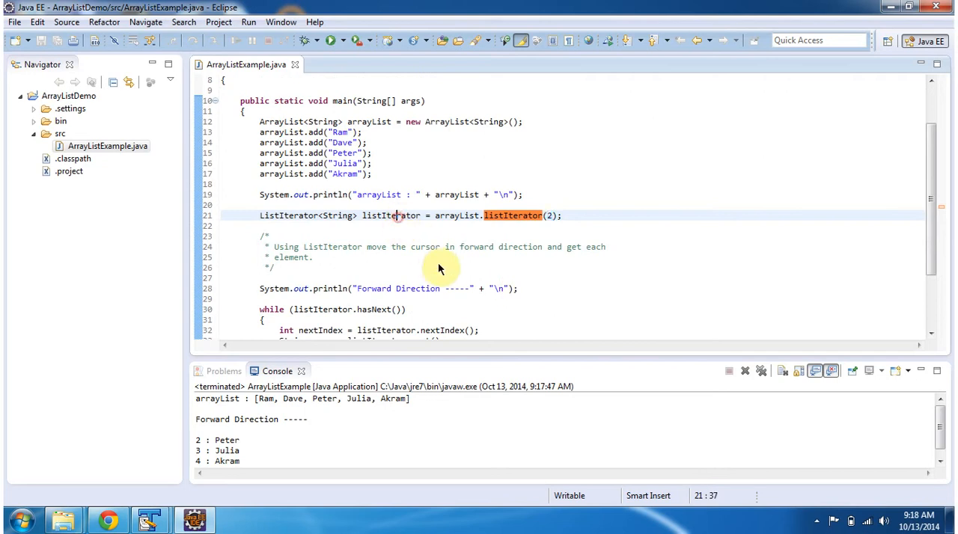
scroll("down", 3)
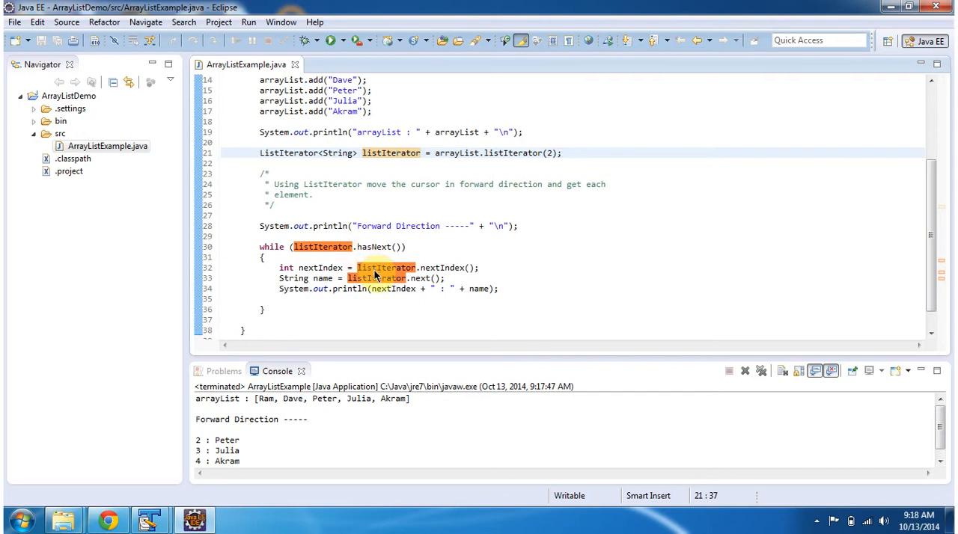
mouse_move(386, 302)
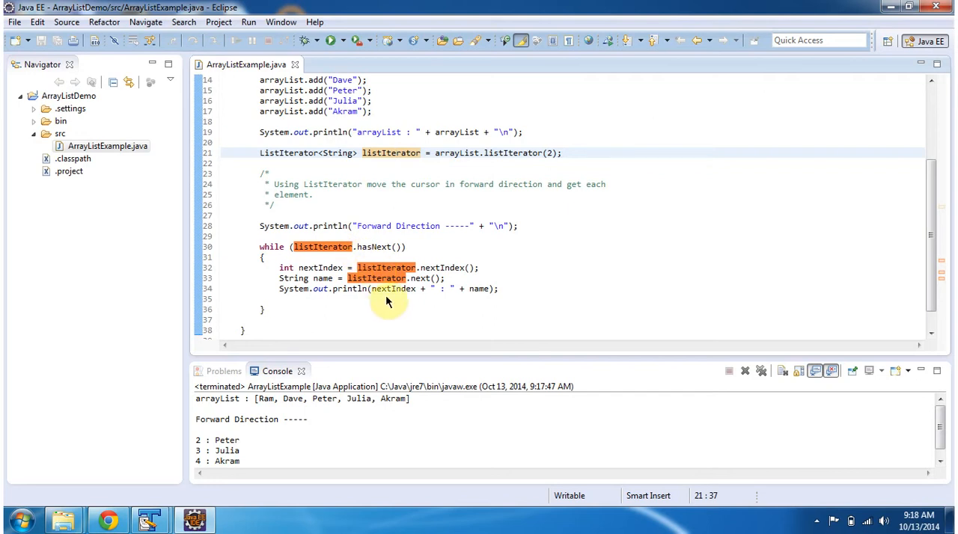
mouse_move(255, 462)
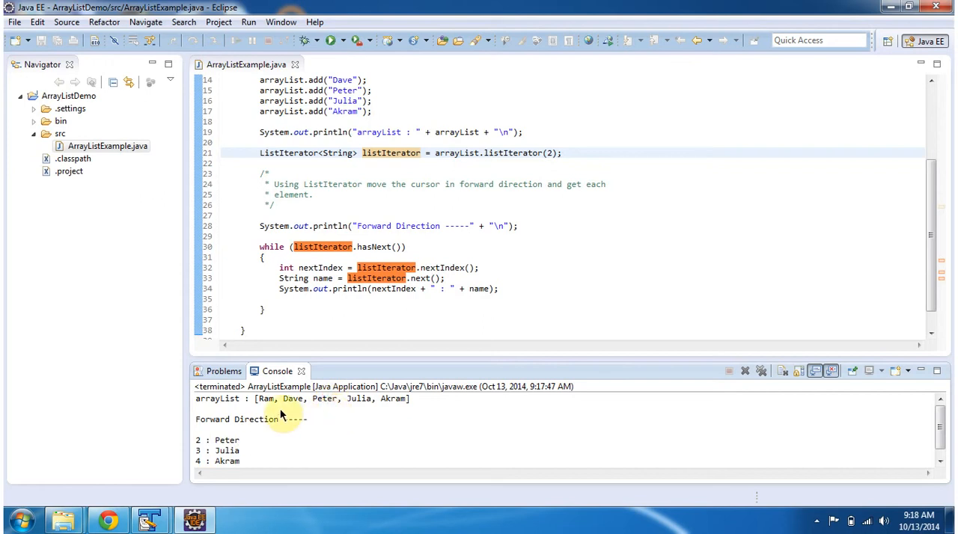
mouse_move(296, 403)
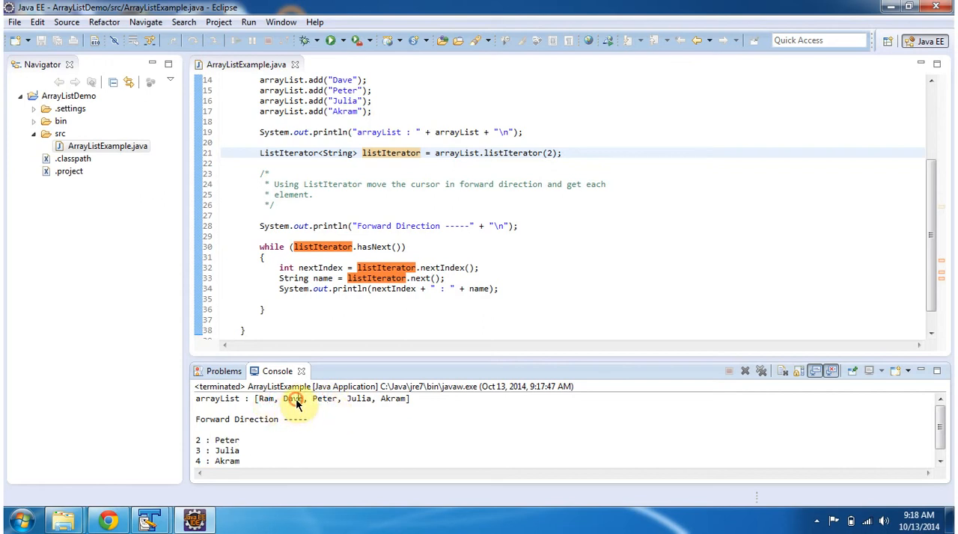
mouse_move(523, 198)
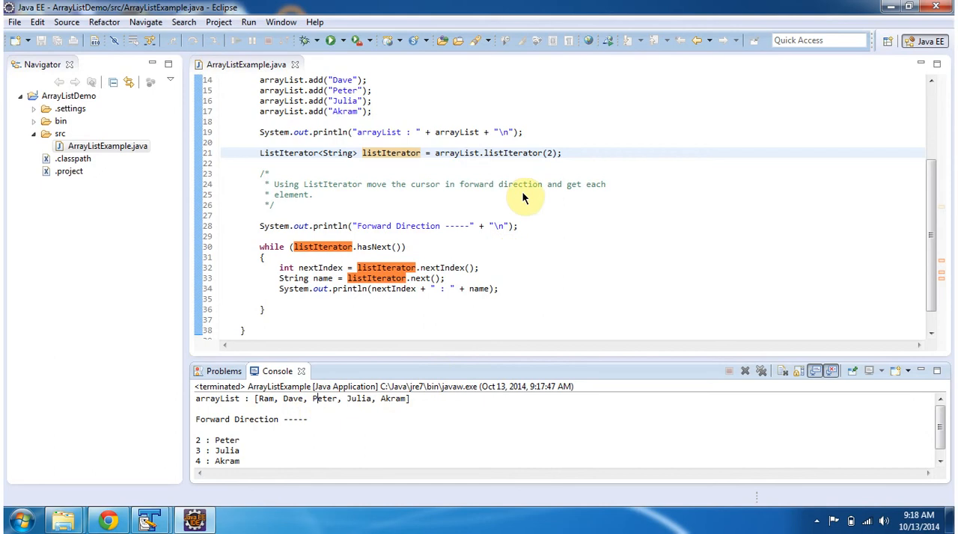
left_click(547, 153)
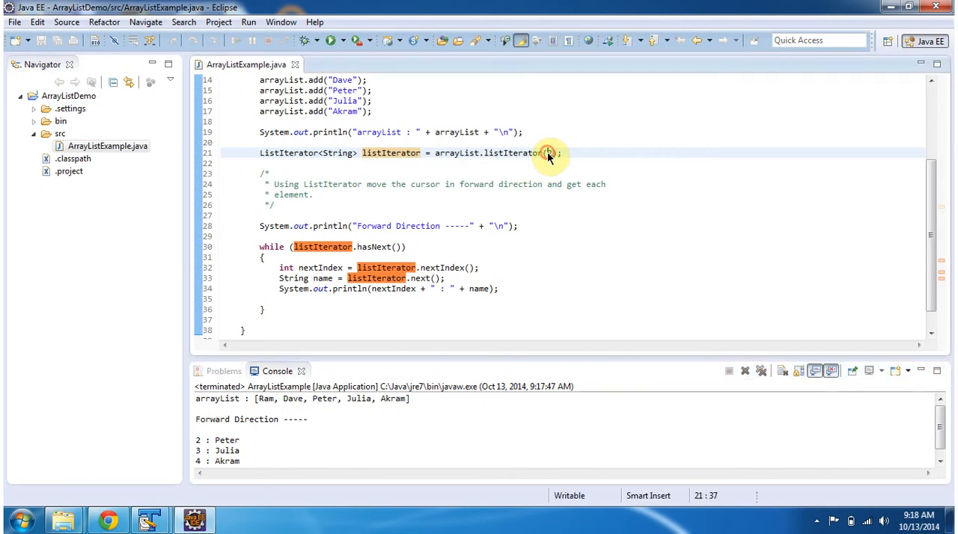